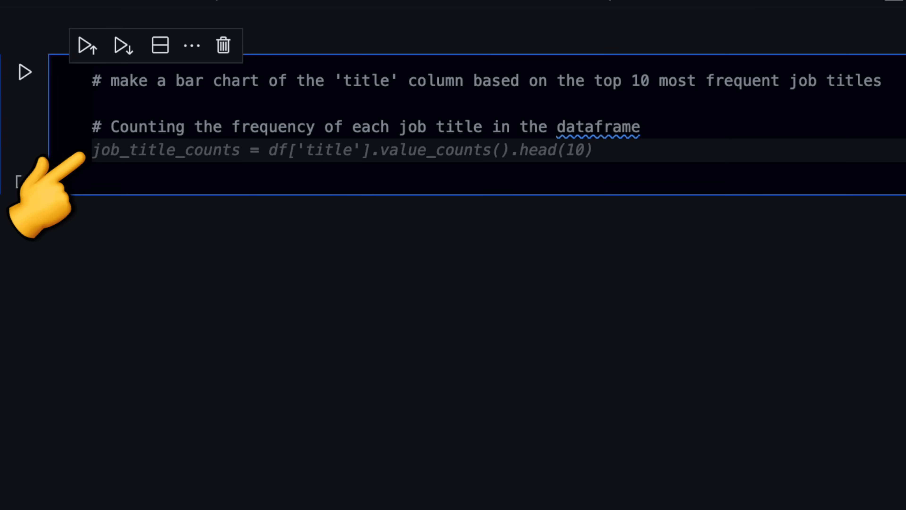
- Cycle Copilot's inline suggestions and return to the value_counts().head(10) top-10 job titles line
key(alt+])
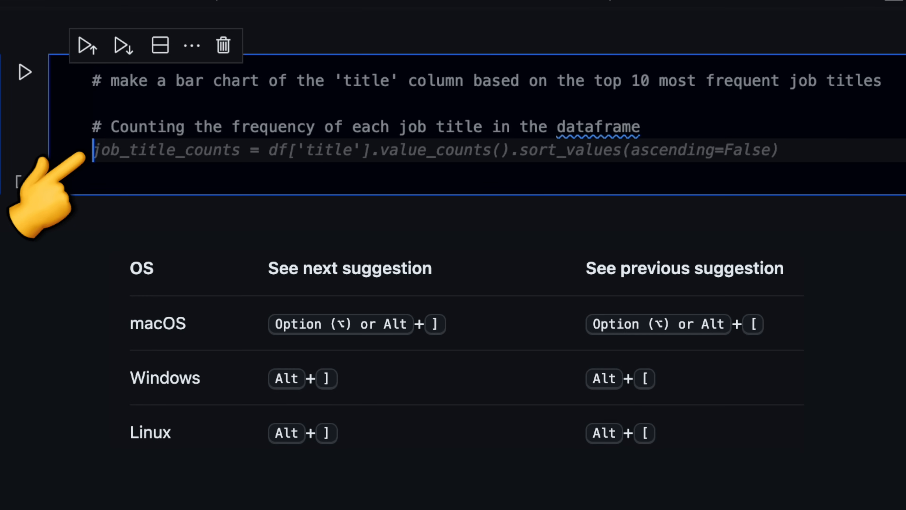
key(Alt+])
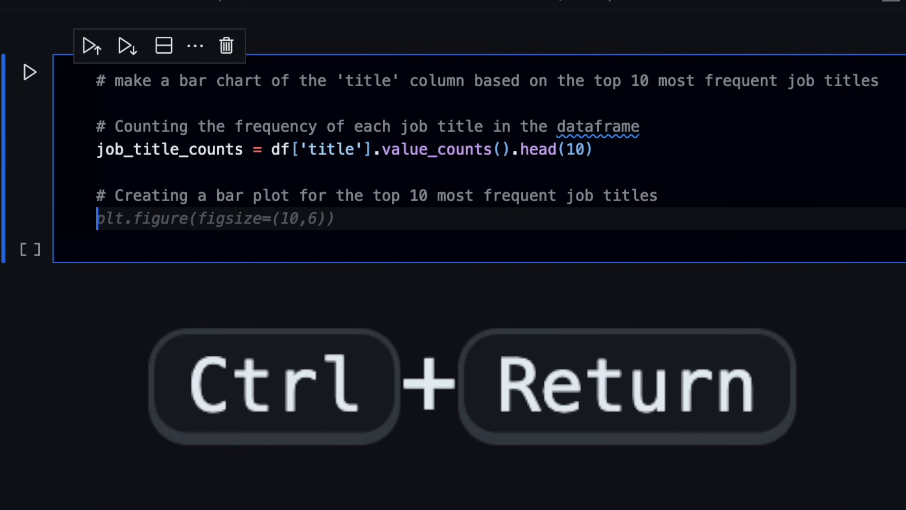
- Bring up the Copilot Suggestions pane (Ctrl+Return) and review the ten generated bar-plot solutions
key(Ctrl+Return)
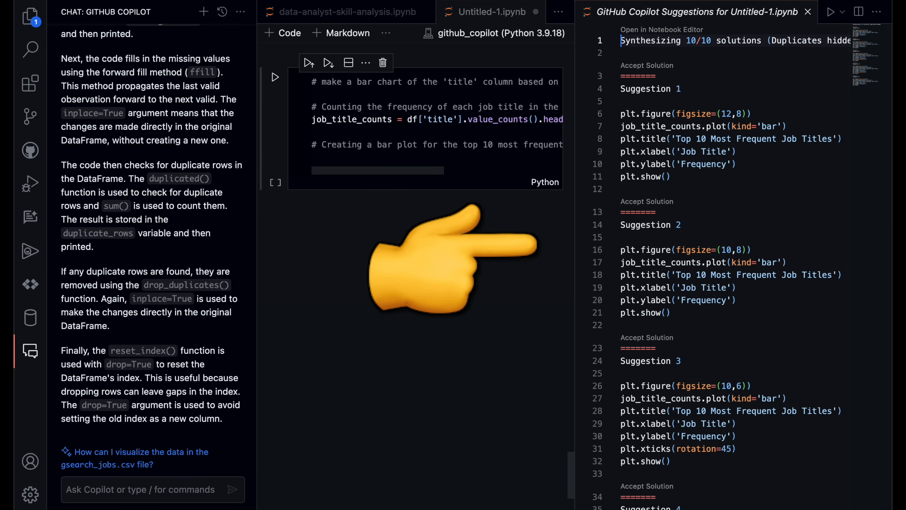
mouse_move(707, 347)
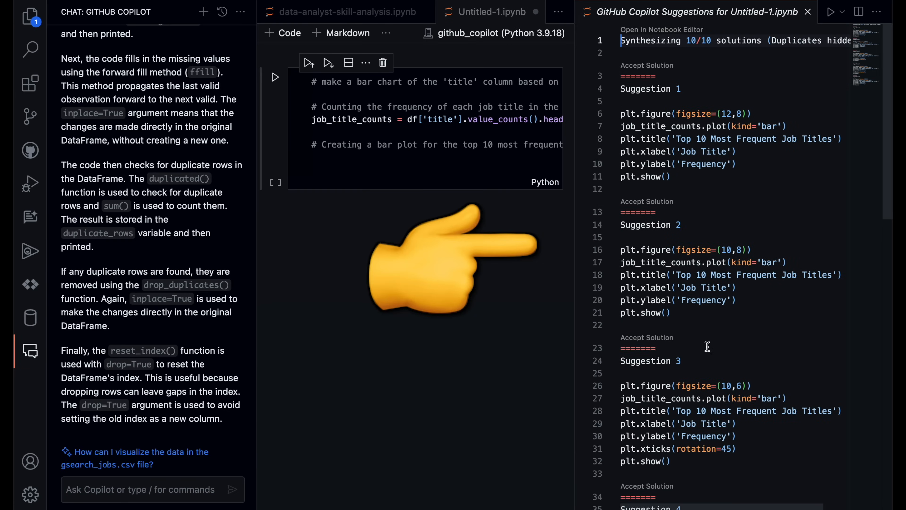
scroll(down, 3)
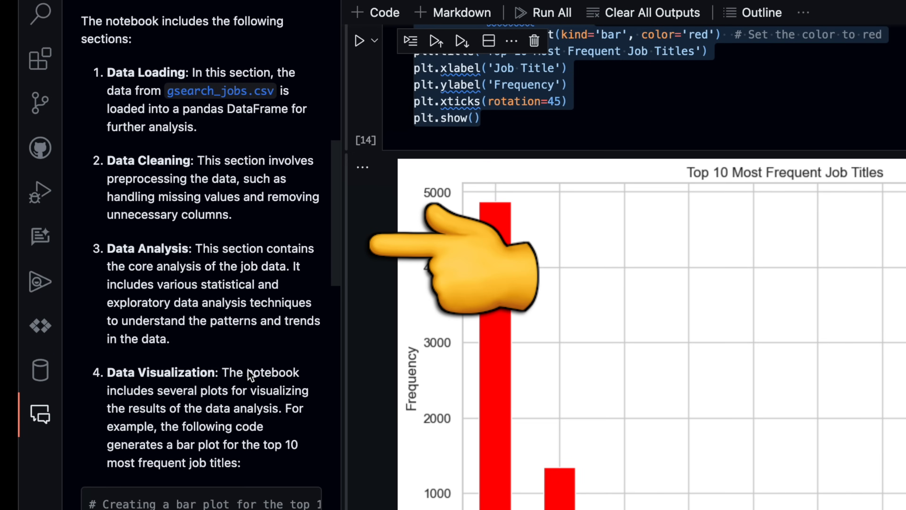
- Scroll through the rendered README.md preview covering notebook contents, bar-plot code and requirements
scroll(down, 3)
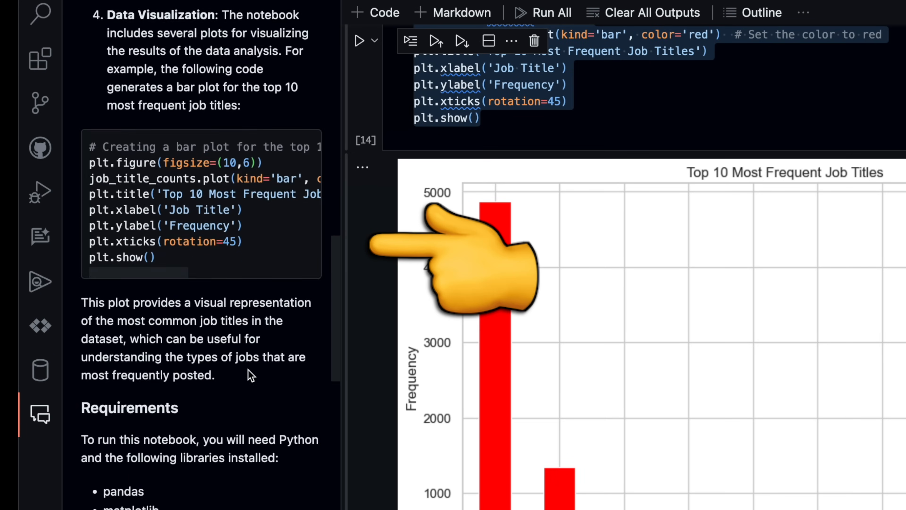
scroll(down, 3)
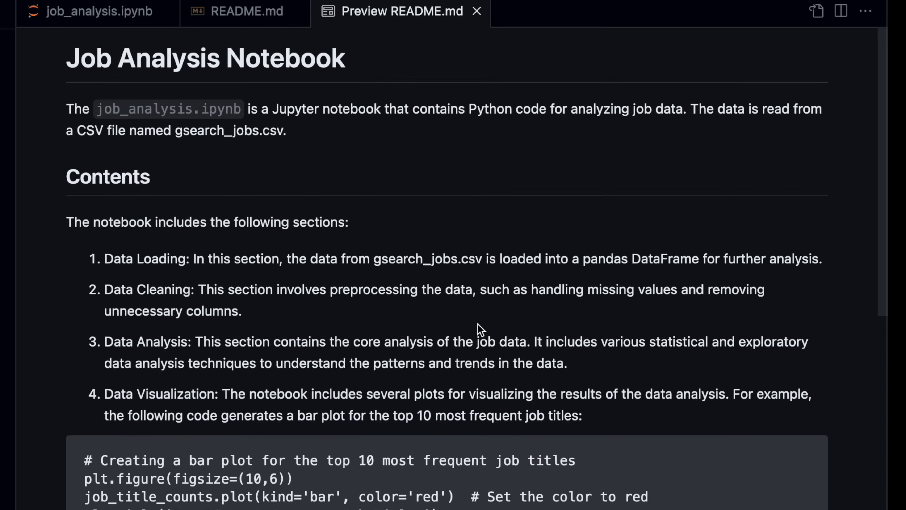
scroll(down, 3)
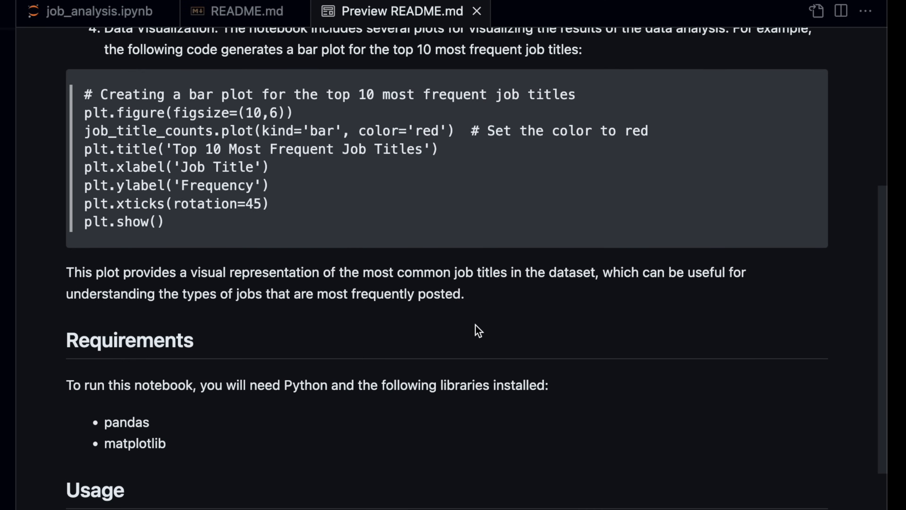